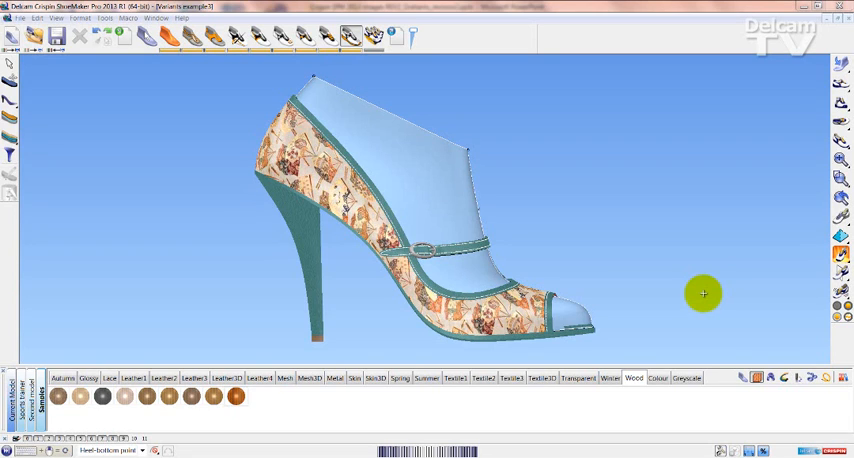
mouse_move(679, 299)
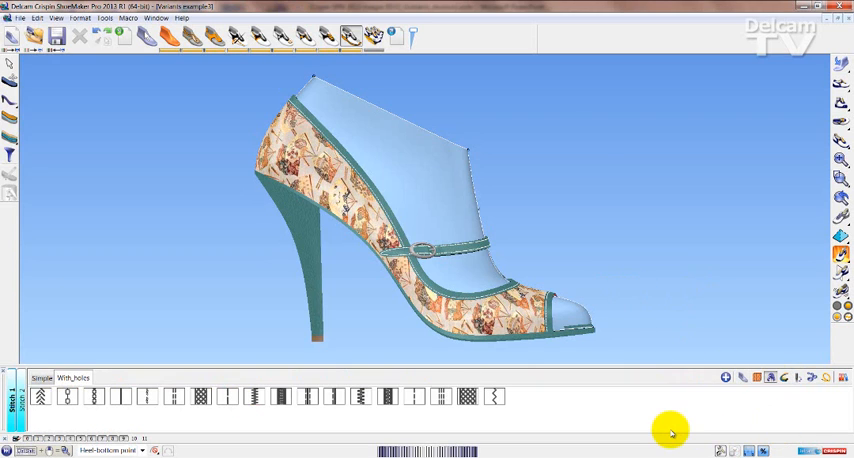
- Apply a white dashed stitch from the Stitch library to the buckle strap and upper edges
left_click(160, 397)
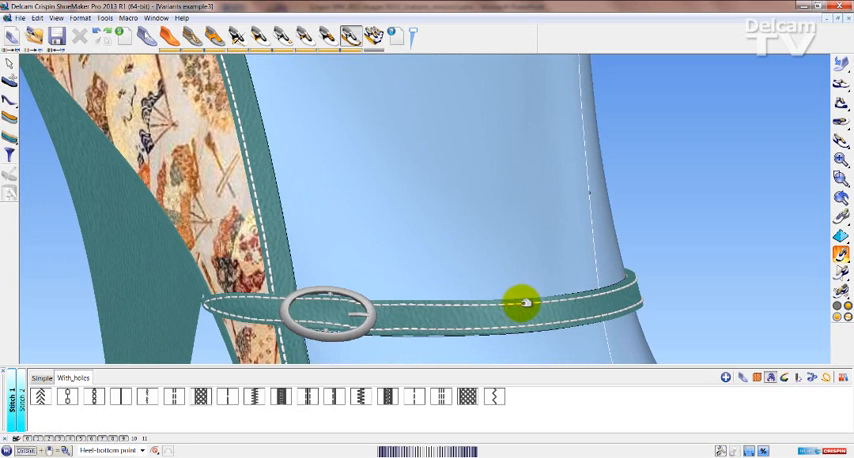
- Change the strap's stitches to the thick twisted rope style and reset them to default size
left_click(120, 395)
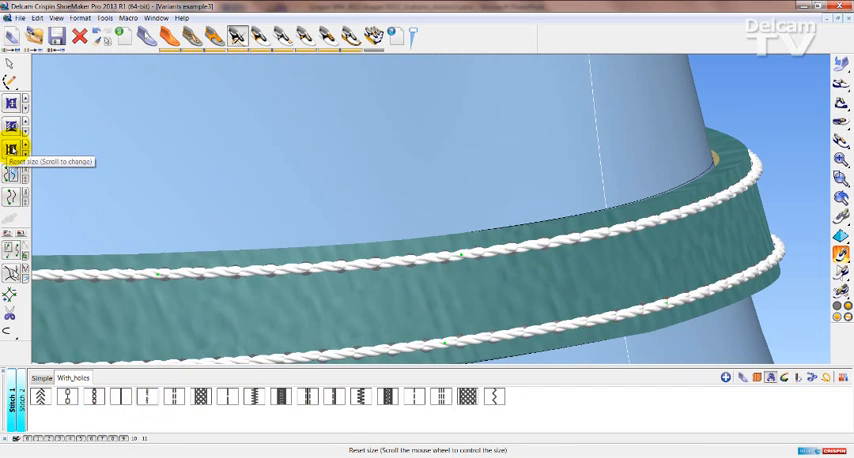
scroll("down", 3)
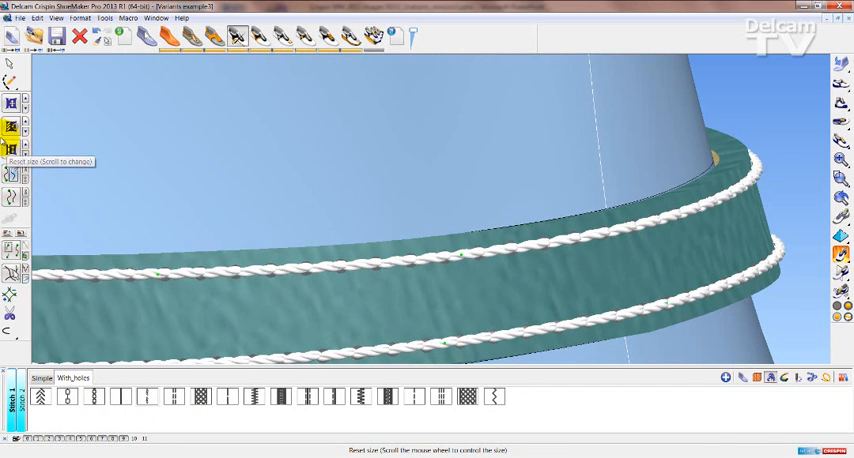
left_click(10, 130)
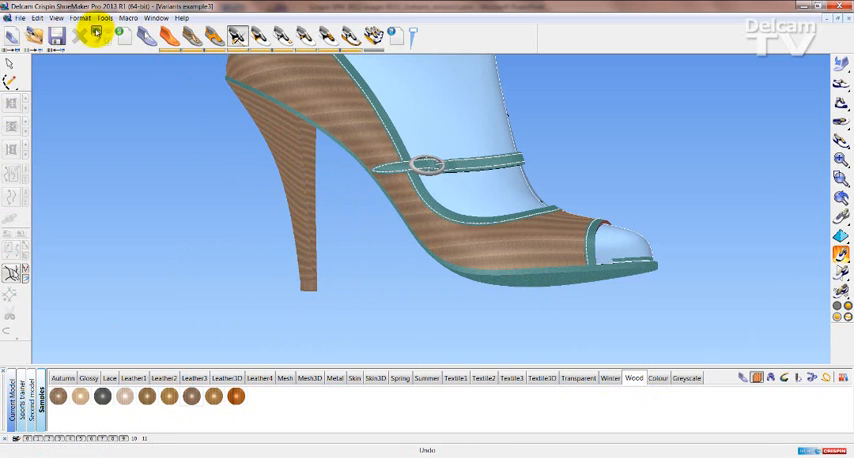
- Undo the wood material on the upper so it returns to the floral print
left_click(134, 396)
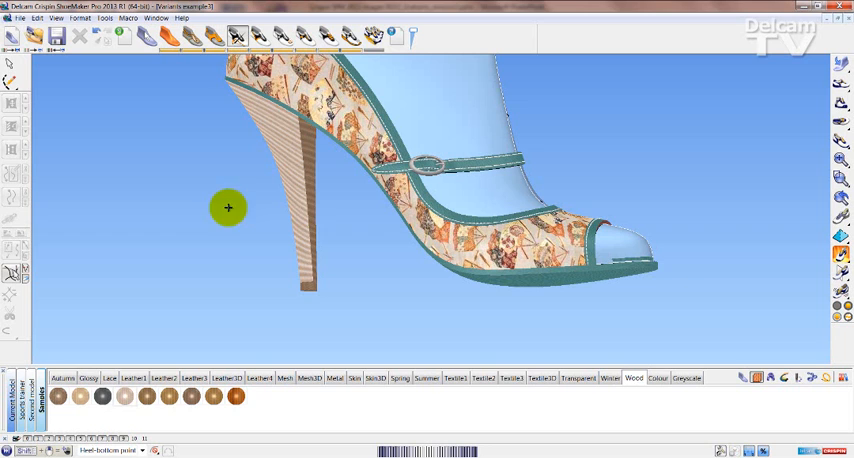
mouse_move(344, 171)
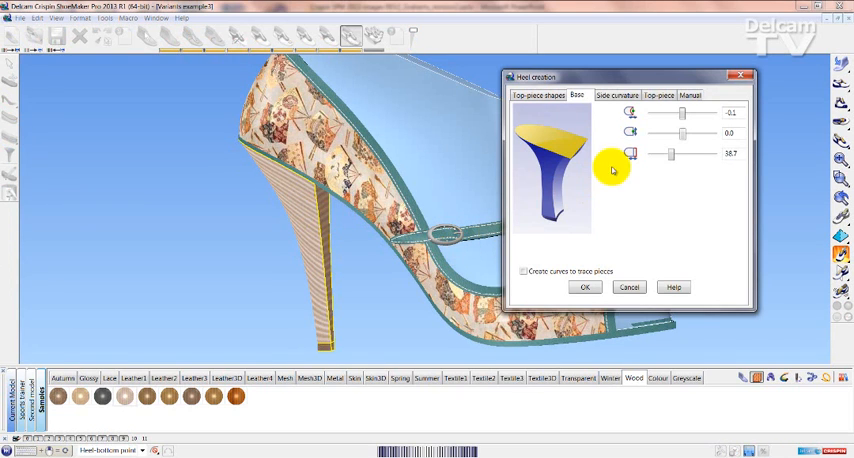
- Set the heel's front middle side curvature to about -4.1 at position -6.7
left_click(616, 95)
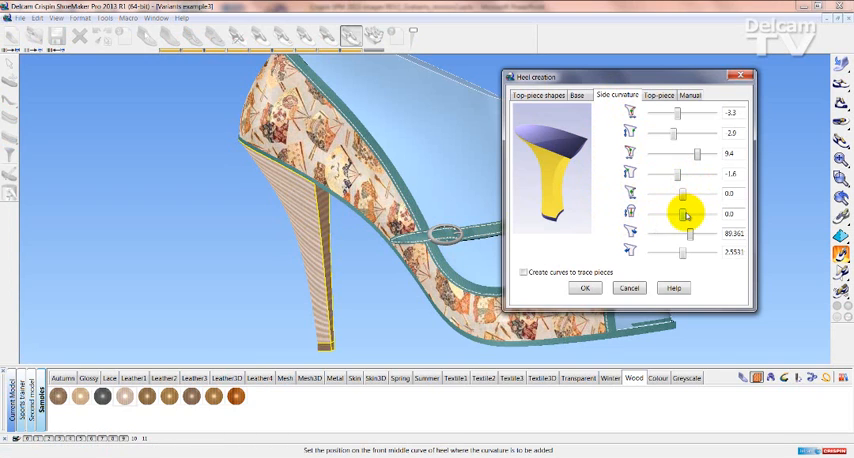
left_click_drag(670, 214, 685, 214)
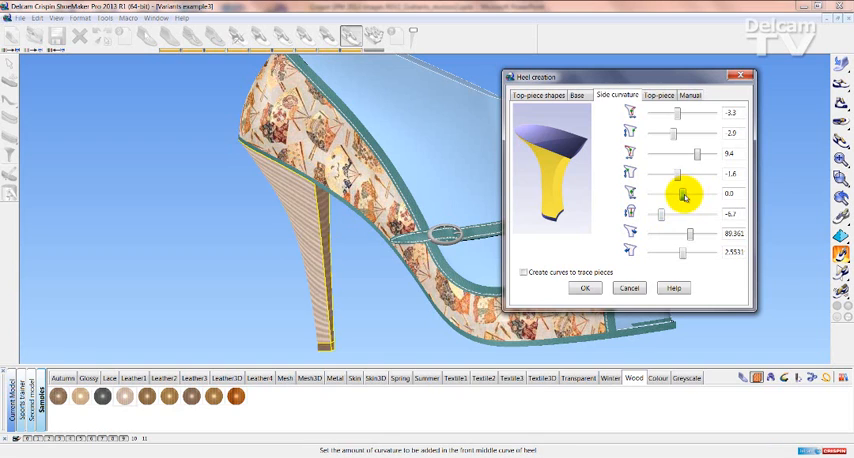
left_click_drag(675, 193, 693, 193)
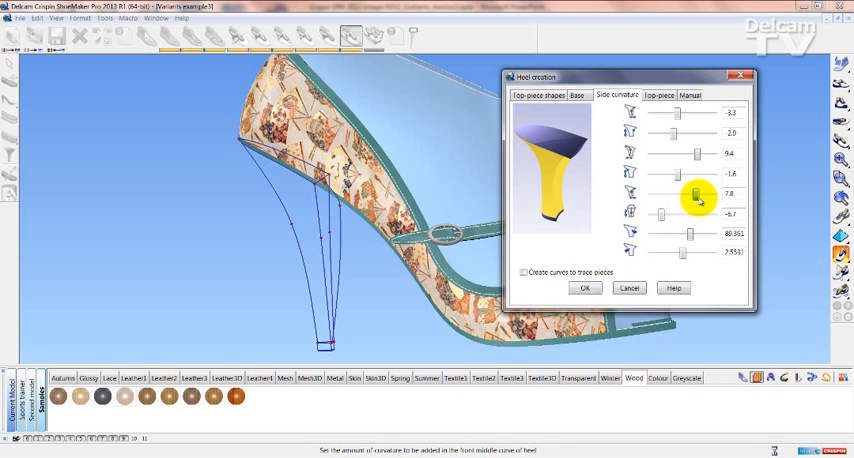
left_click_drag(693, 195, 693, 188)
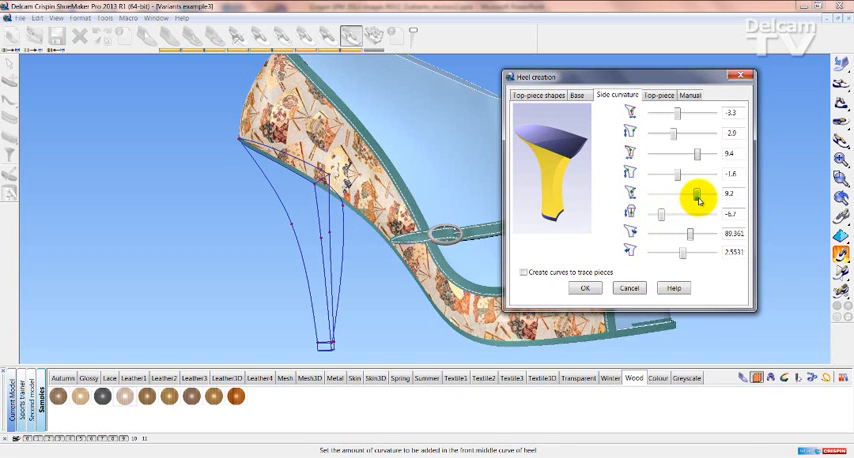
left_click_drag(693, 194, 693, 200)
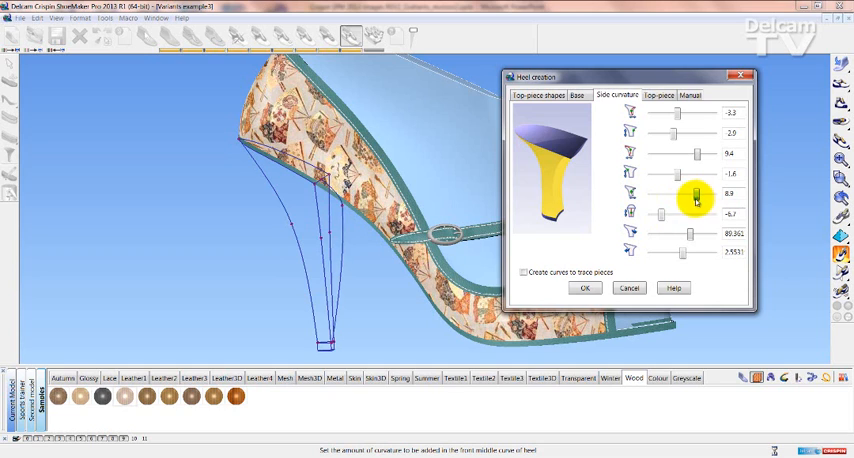
left_click_drag(693, 197, 665, 197)
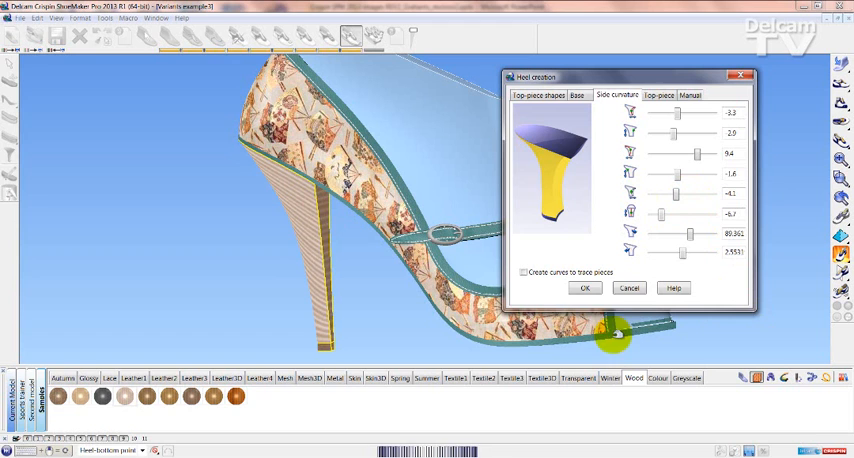
- Manually reshape the heel curves for a strongly curved breast and close Heel creation
left_click(584, 288)
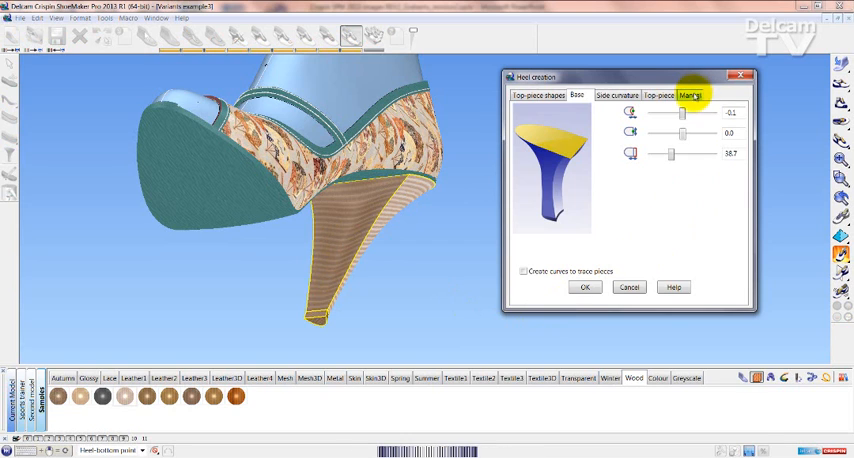
left_click(690, 95)
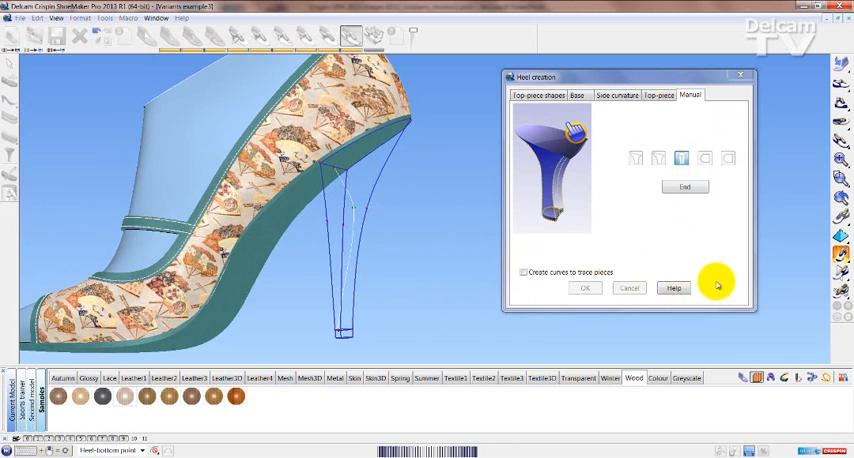
left_click(684, 187)
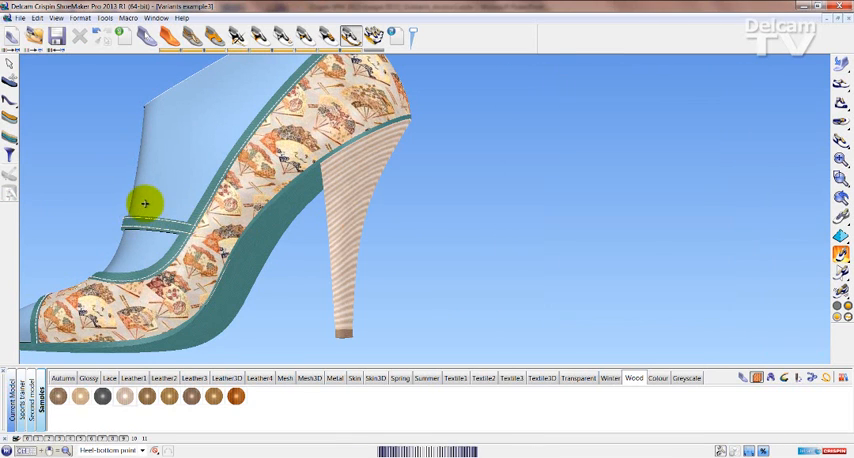
left_click_drag(145, 205, 229, 240)
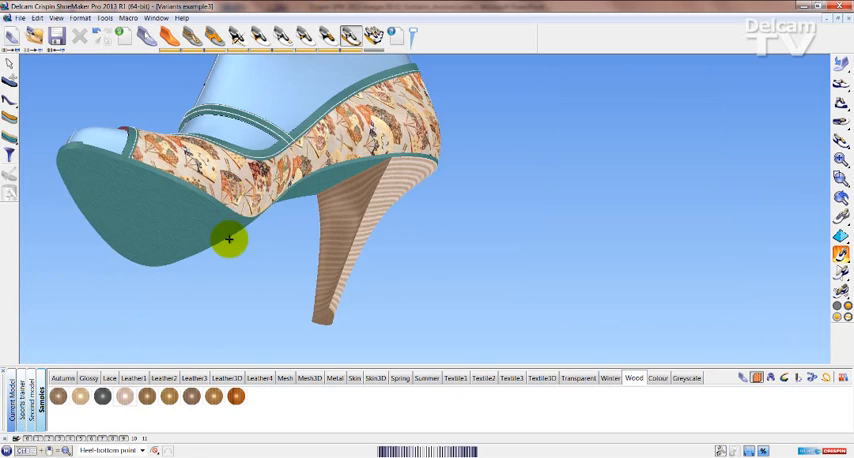
left_click_drag(228, 239, 328, 243)
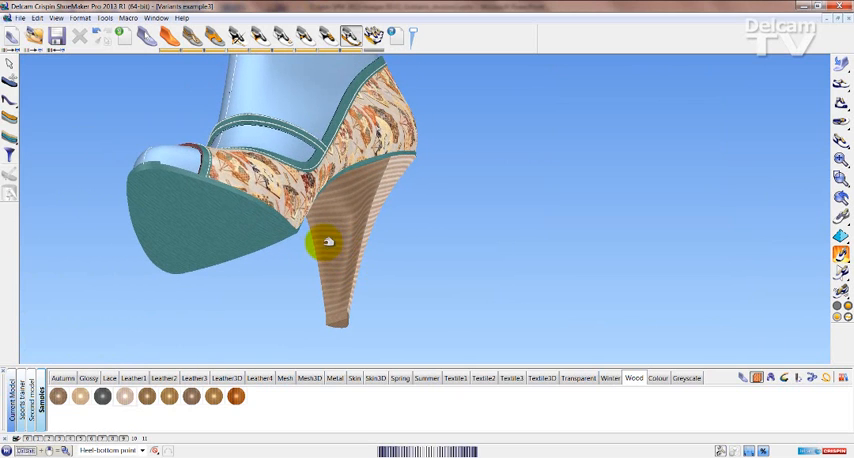